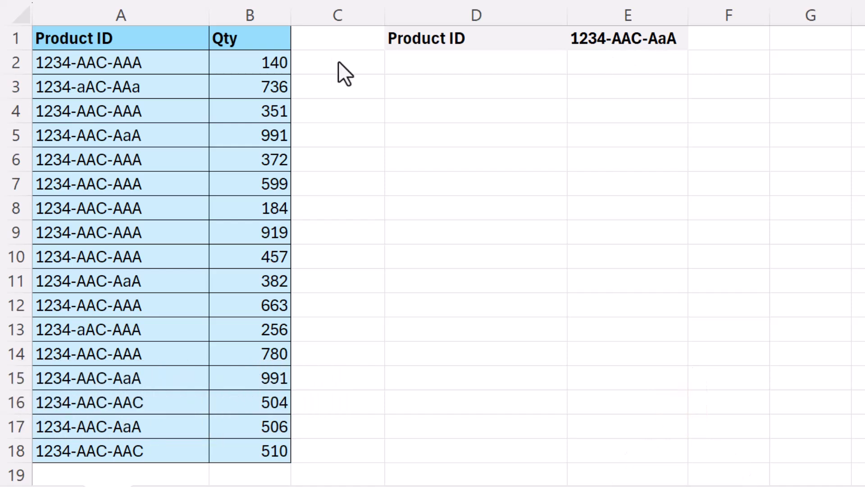
{"action": "mouse_move", "coordinate": [119, 305]}
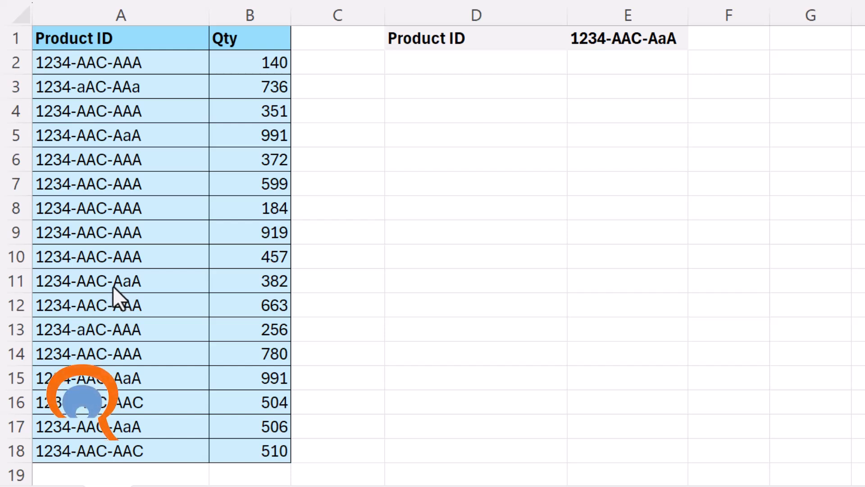
Build =EXACT(A2:A18,E1) in D2 comparing product IDs case-sensitively against the lookup ID
{"action": "left_click", "coordinate": [475, 62]}
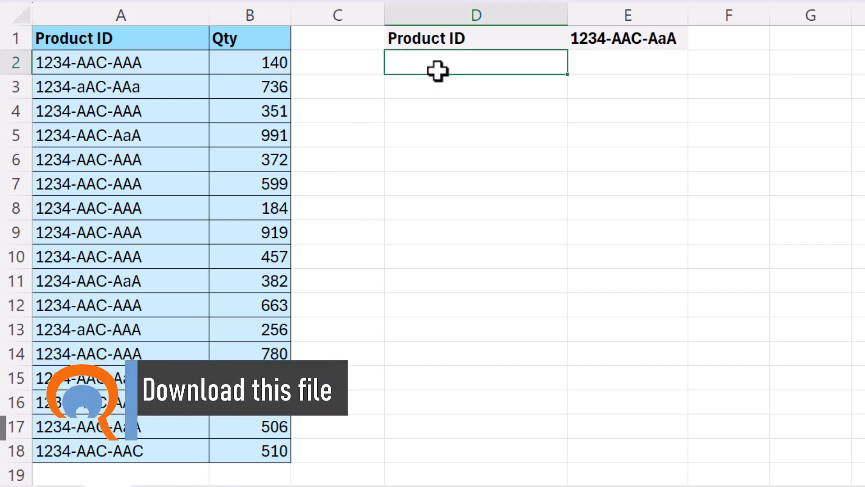
{"action": "type", "text": "="}
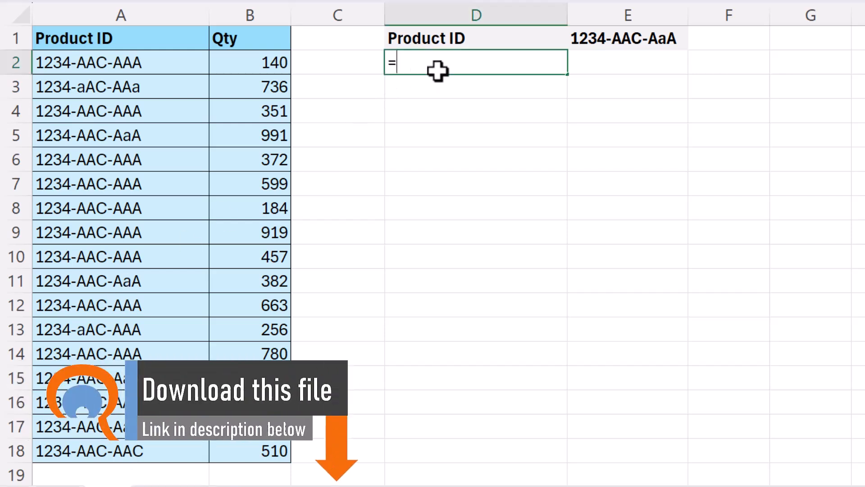
{"action": "type", "text": "e"}
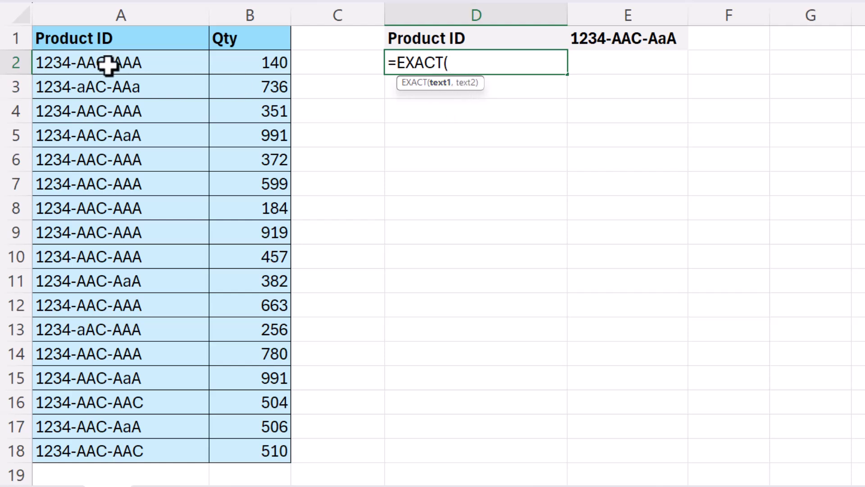
{"action": "left_click_drag", "start_coordinate": [109, 62], "coordinate": [109, 451]}
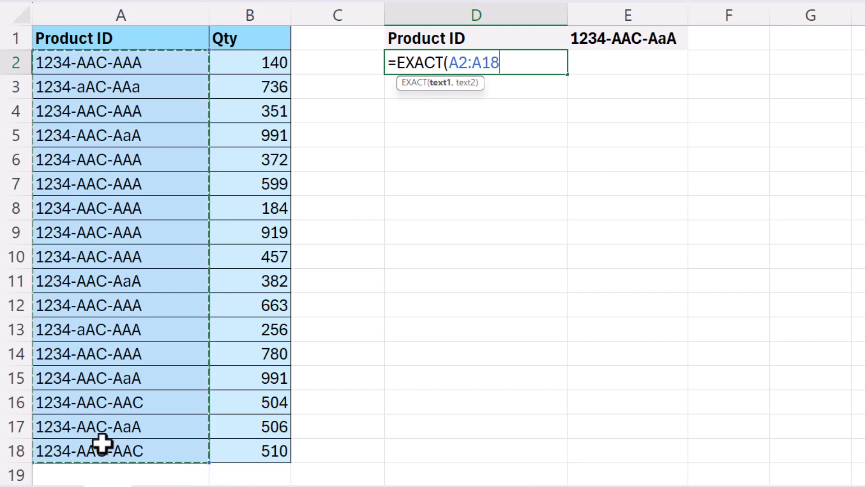
{"action": "type", "text": ","}
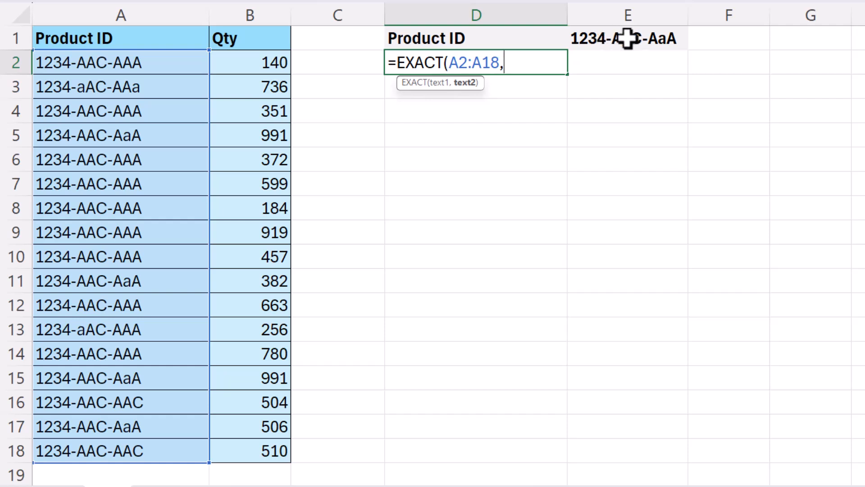
{"action": "left_click", "coordinate": [627, 38]}
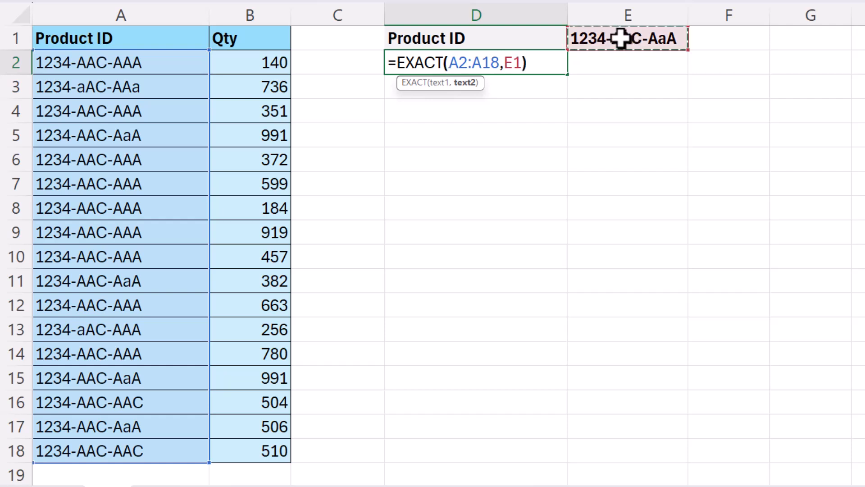
Commit the EXACT formula so D2 spills TRUE/FALSE for each product ID
{"action": "key", "text": "Enter"}
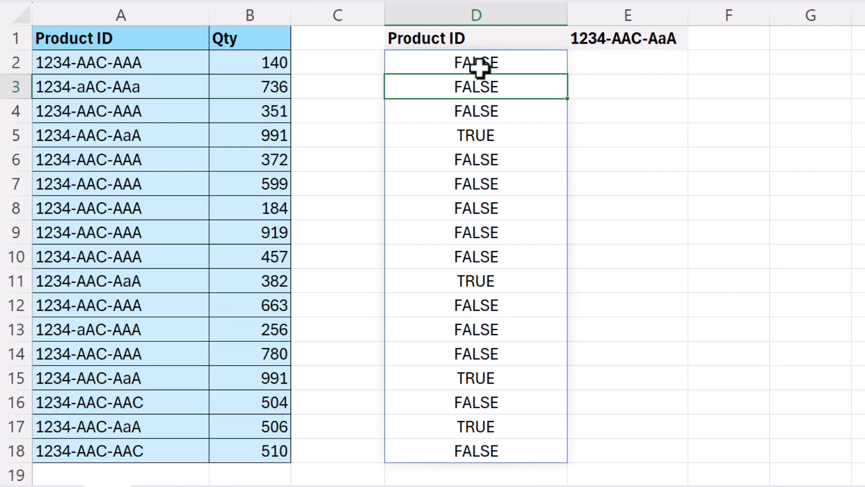
Rewrite D2 as FILTER of A2:B18 with the EXACT test, returning the four matching rows
{"action": "left_click", "coordinate": [475, 63]}
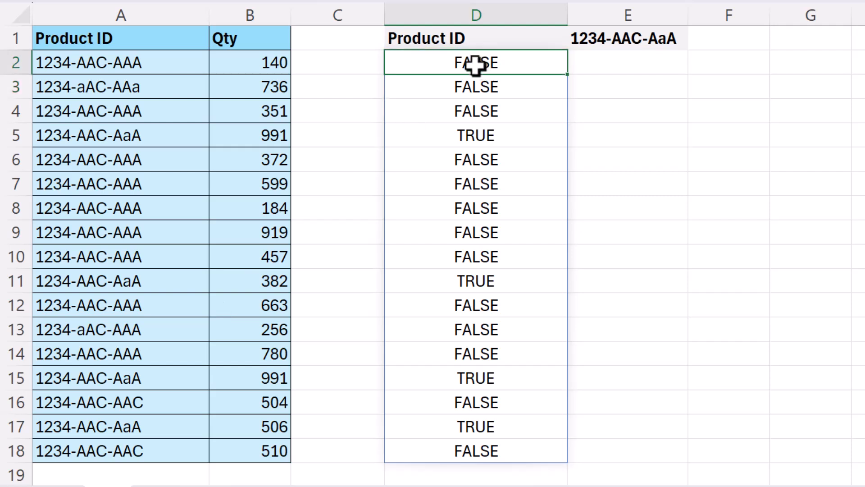
{"action": "type", "text": "=FILEXACT(A2:A18,E1)"}
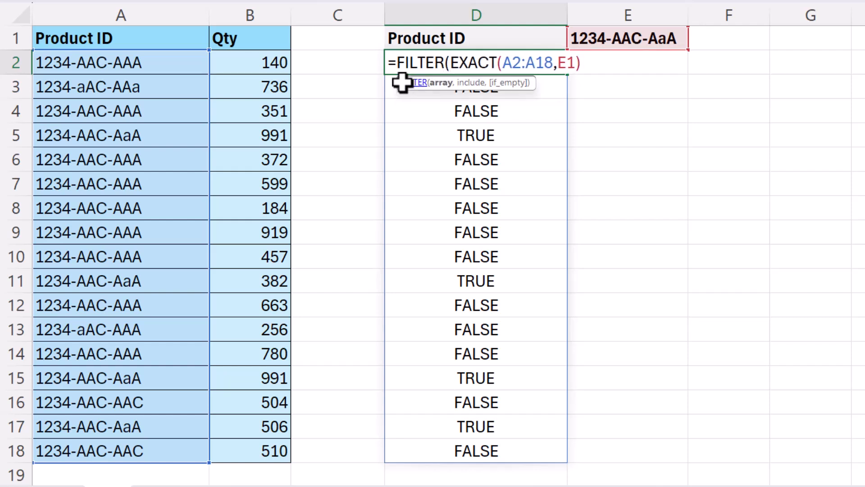
{"action": "mouse_move", "coordinate": [114, 62]}
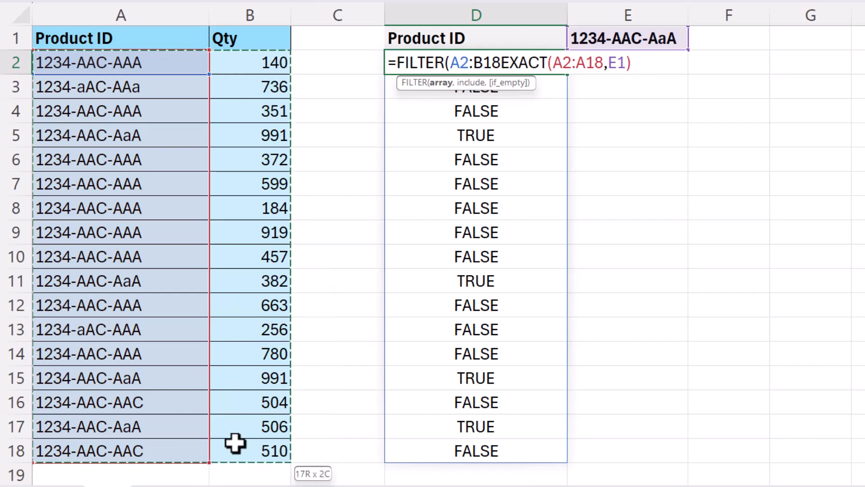
{"action": "type", "text": ","}
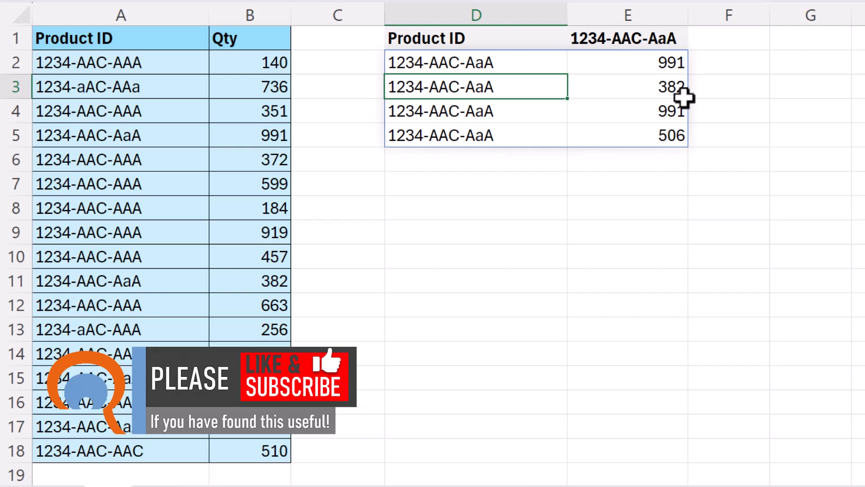
{"action": "left_click", "coordinate": [628, 38]}
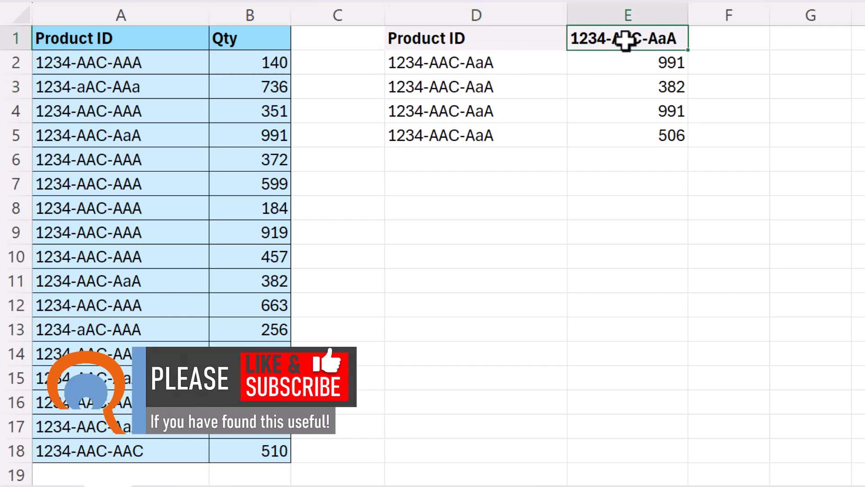
{"action": "mouse_move", "coordinate": [604, 123]}
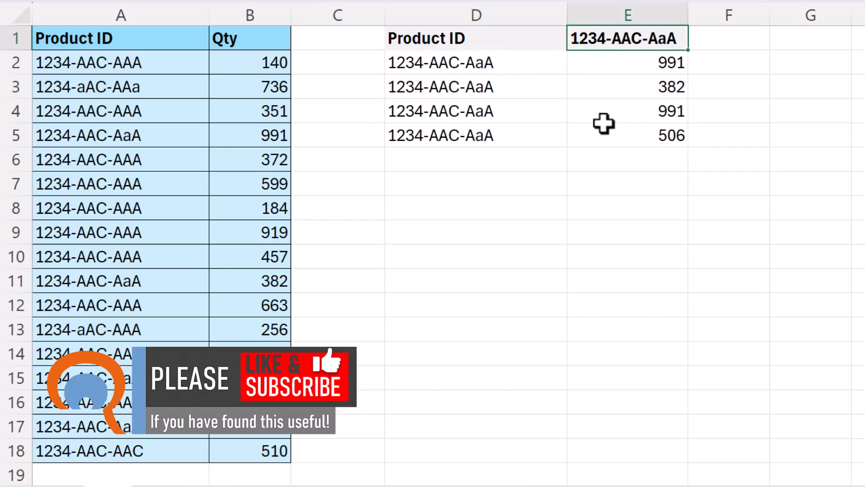